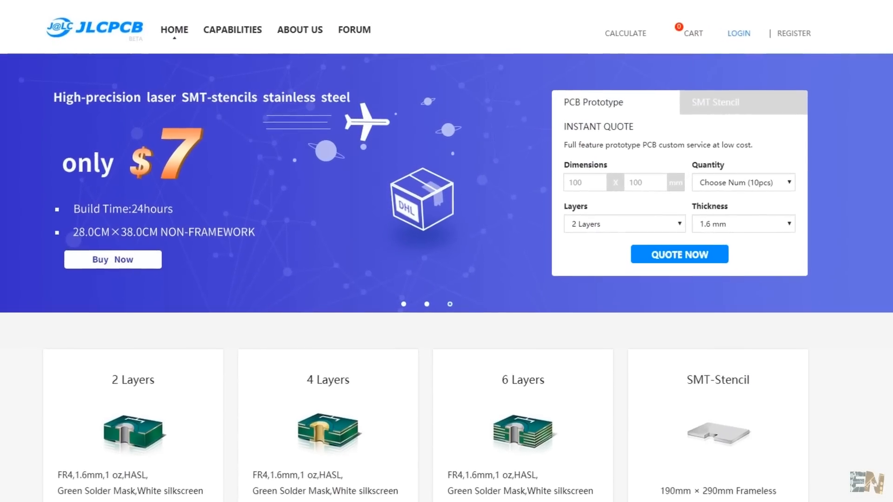
Start a 2-layer PCB quote and set Panel By JLCPCB to Yes, giving a 1 × 2 panel of 47×88 mm
{"action": "scroll", "scroll_direction": "down", "scroll_amount": 3}
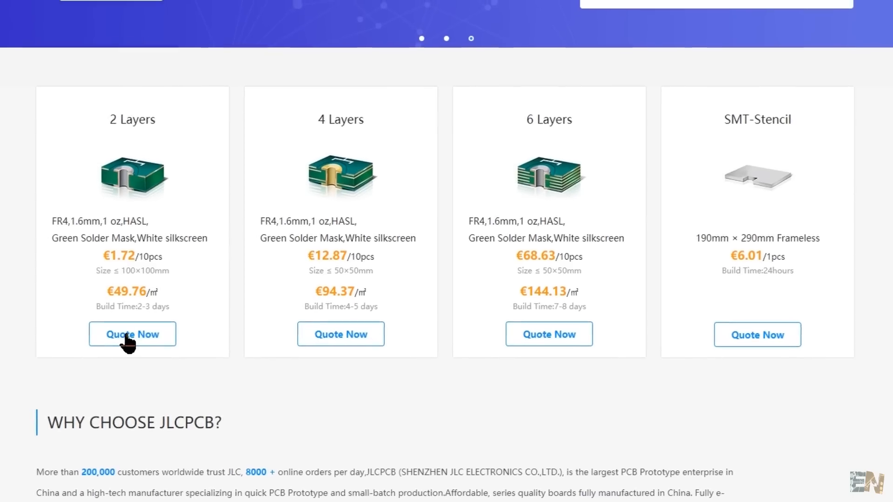
{"action": "left_click", "coordinate": [131, 334]}
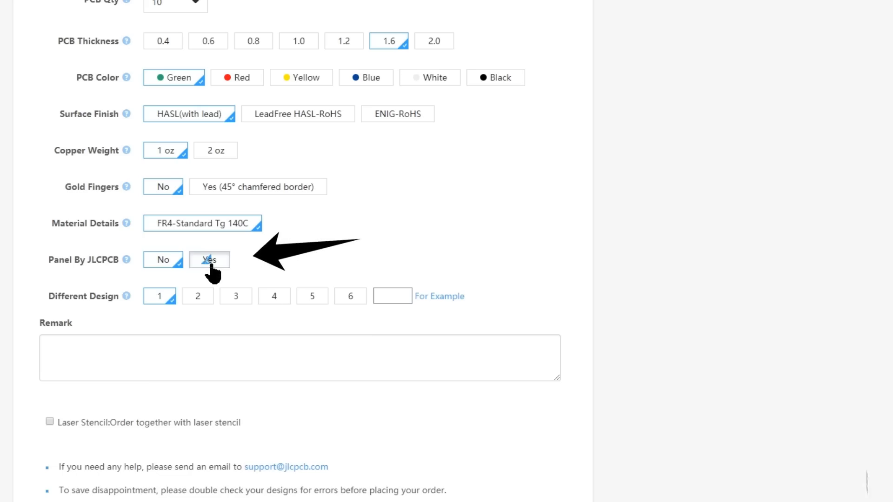
{"action": "left_click", "coordinate": [210, 260]}
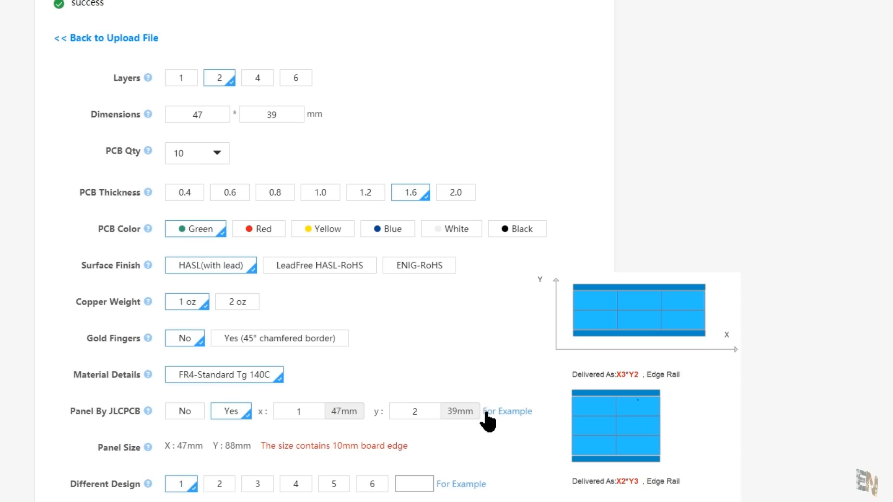